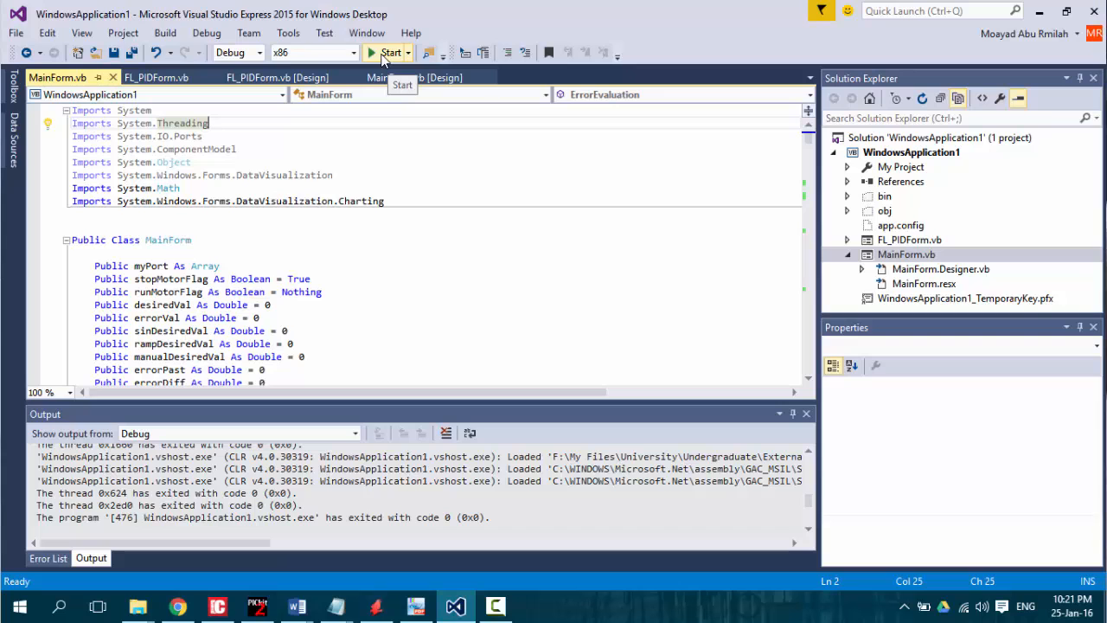
Start the motor control application from Visual Studio so the Main Control Panel loads.
left_click(391, 52)
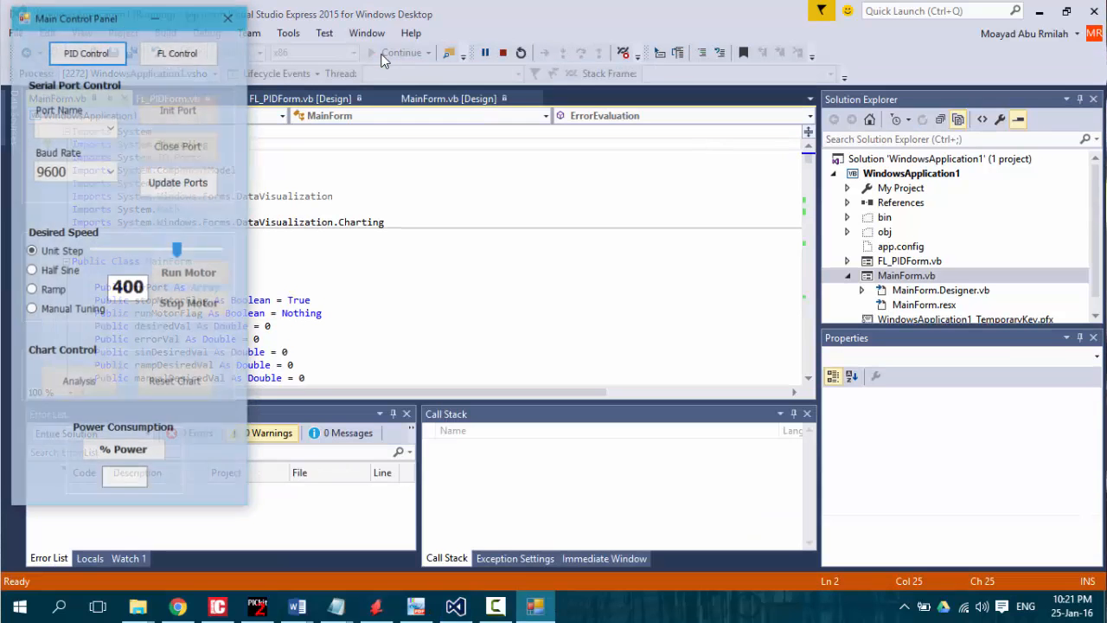
Bring up the PID Control Form and refresh the serial ports so COM6 at 9600 baud is selected.
left_click(78, 17)
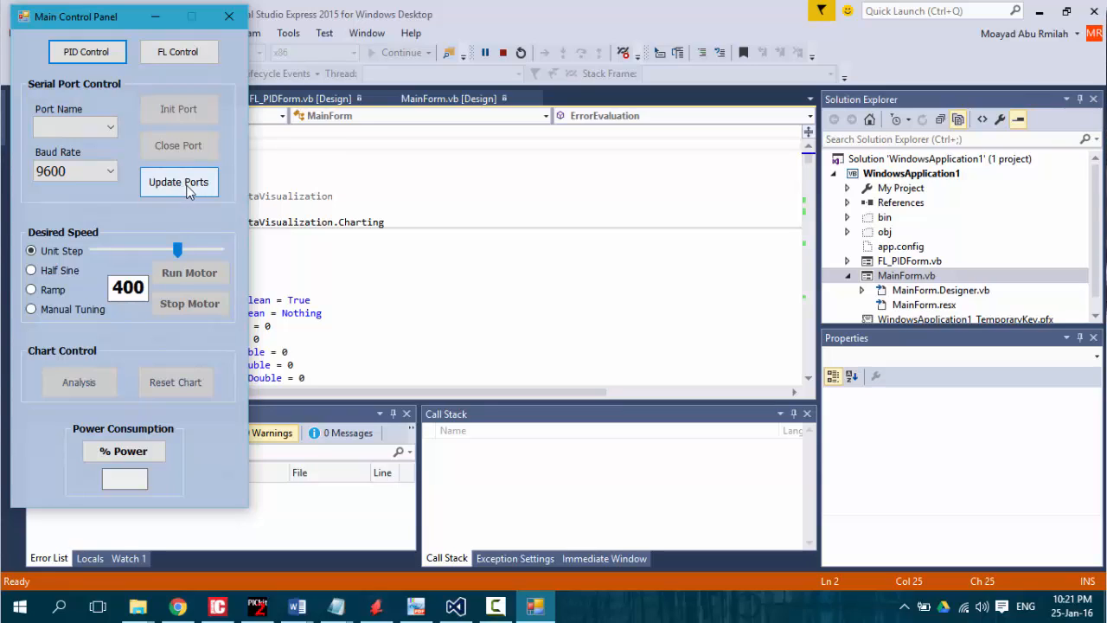
left_click(178, 182)
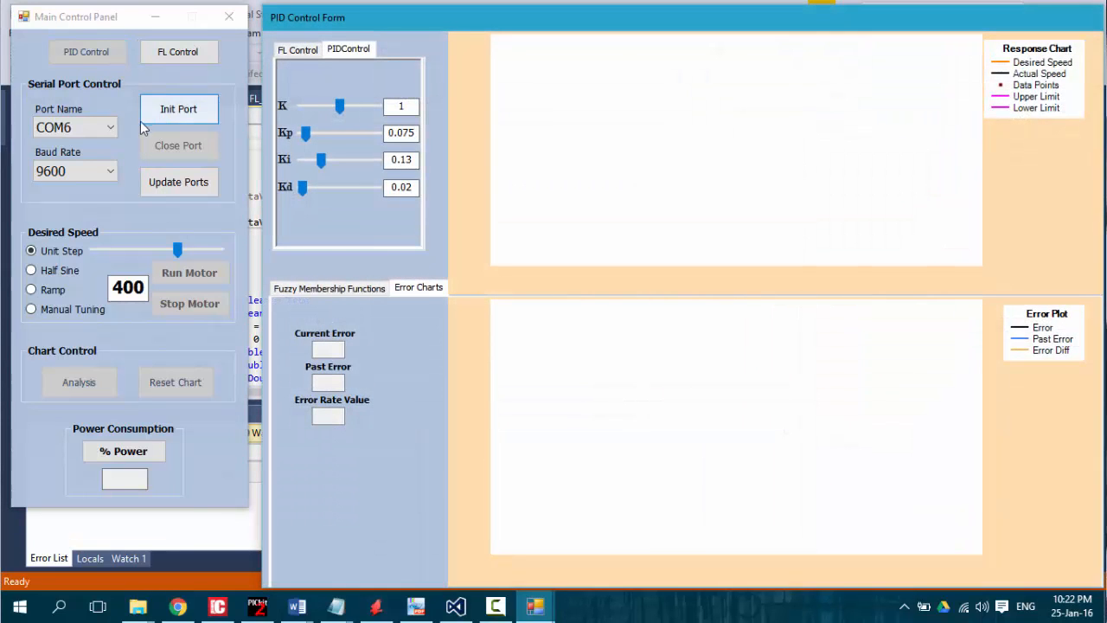
Initialize the serial connection on COM6 to the motor board.
left_click(178, 107)
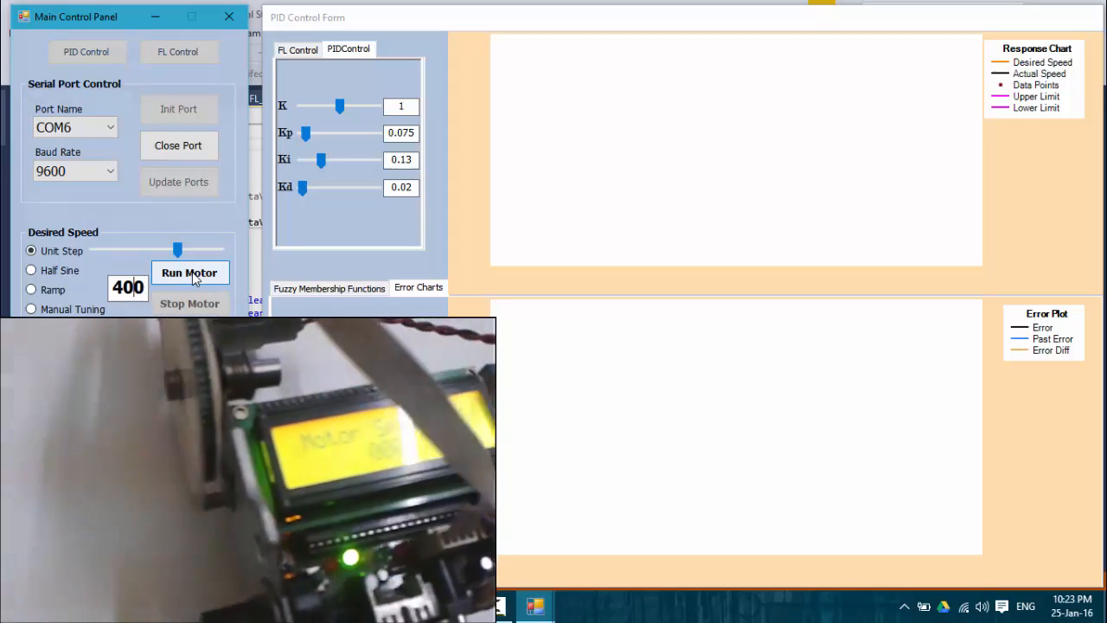
Run the motor, then move to the Fuzzy Logic Control Form with desired speed 135.
left_click(190, 272)
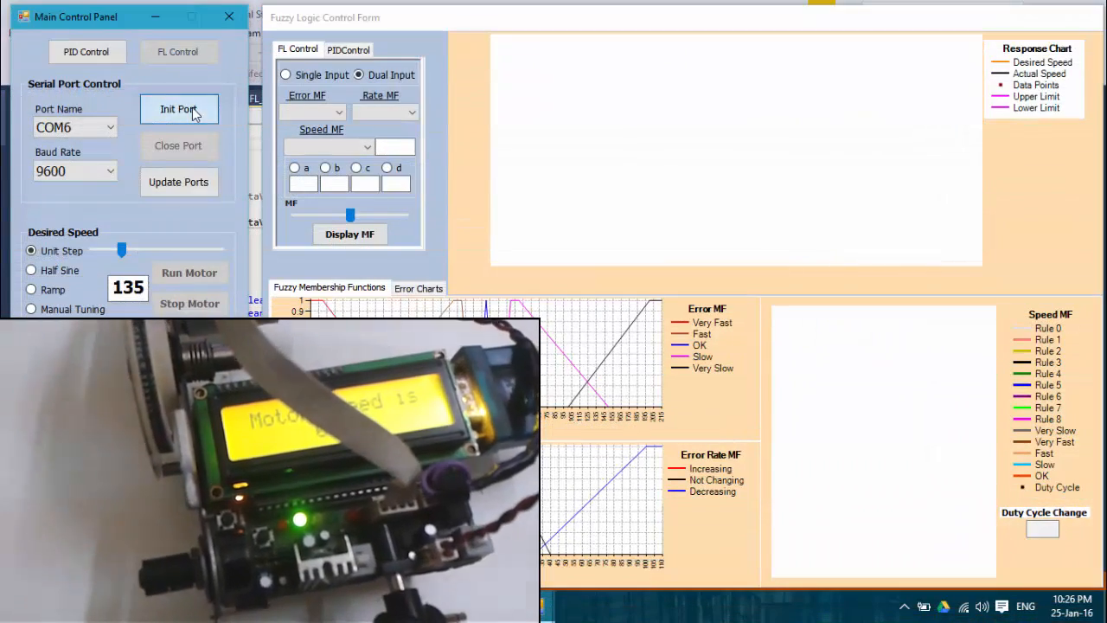
Reconnect on COM6 and run the motor under fuzzy control toward the 135 target.
left_click(180, 109)
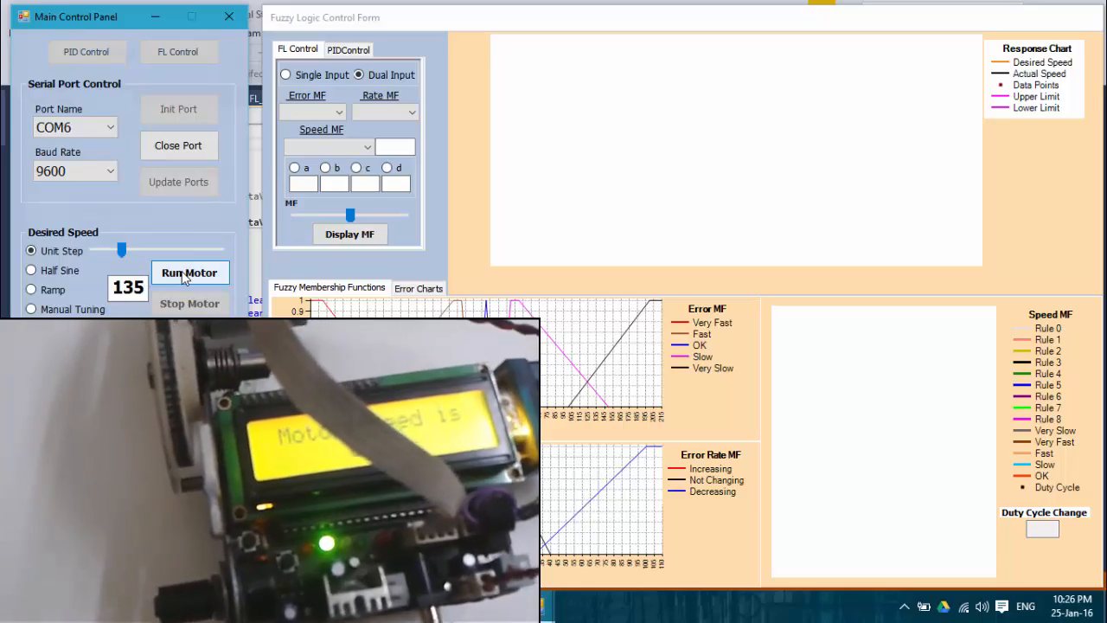
left_click(189, 273)
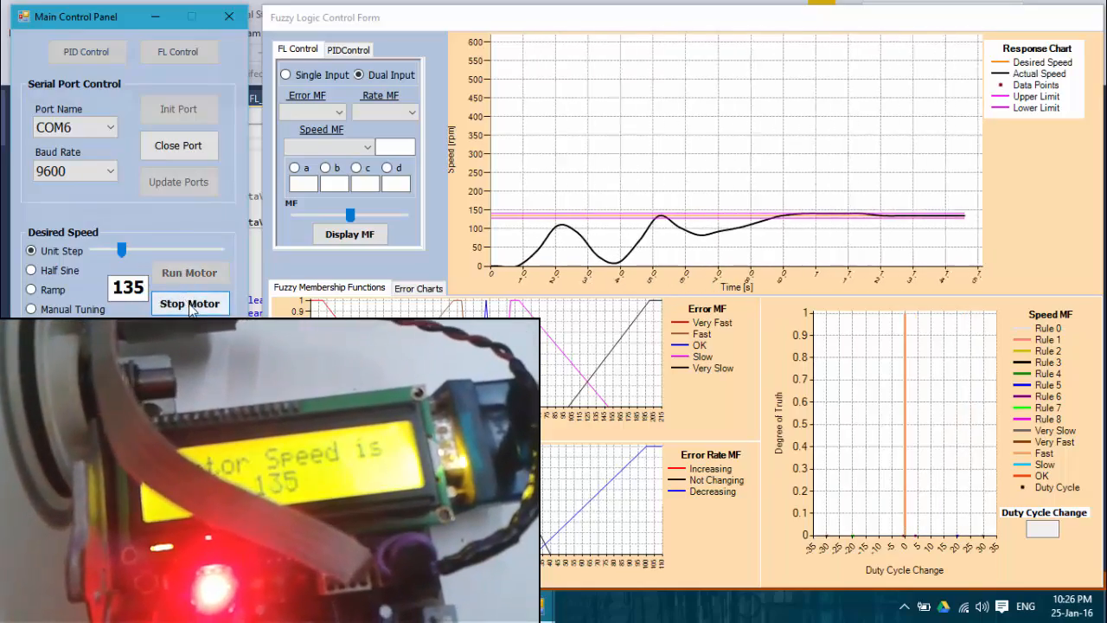